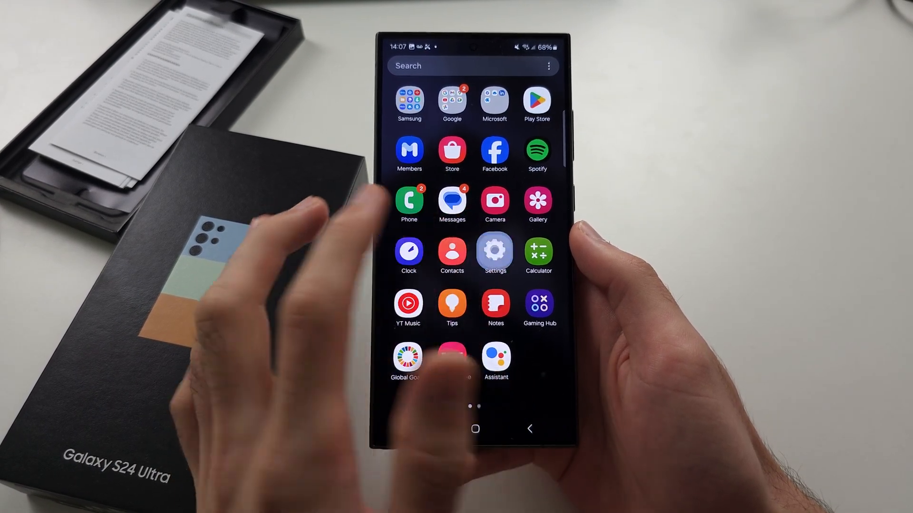
- Open Settings from the app drawer and scroll down to the General management page
click(494, 251)
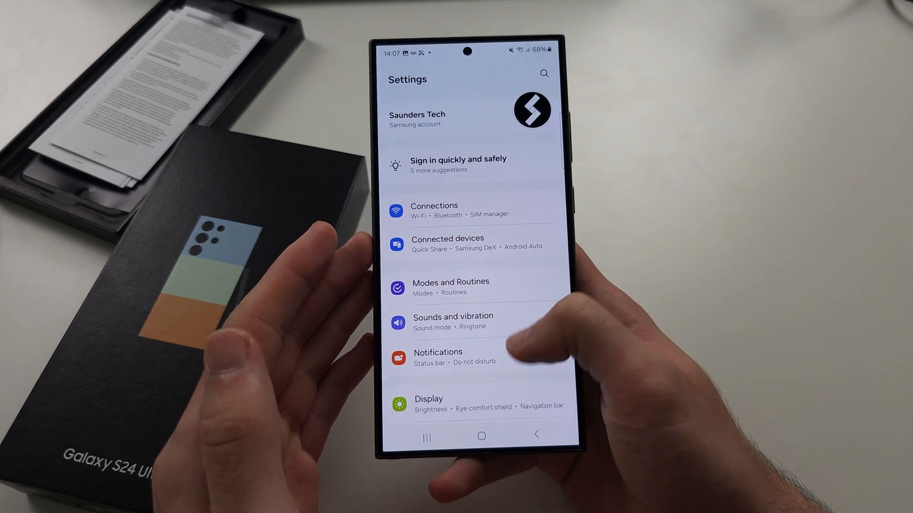
scroll(down, 3)
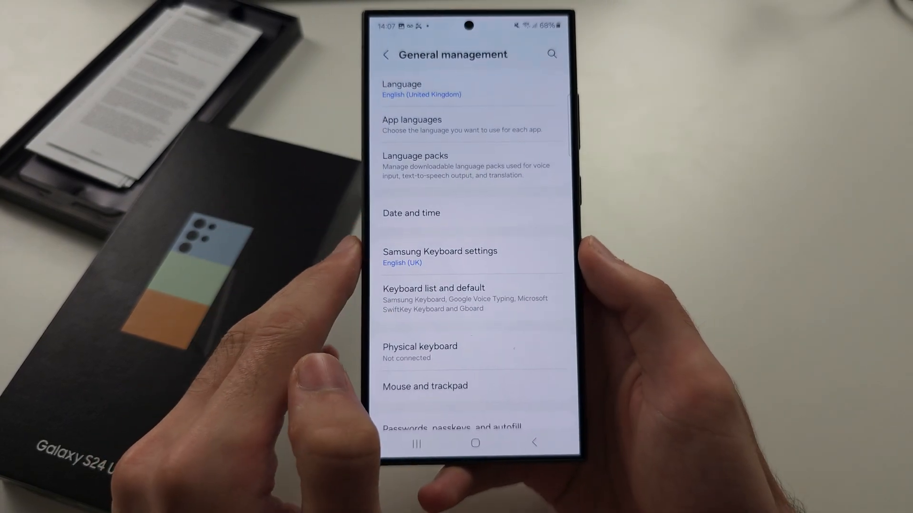
- Scroll through the Reset options to Factory data reset, then return to the home screen
scroll(down, 3)
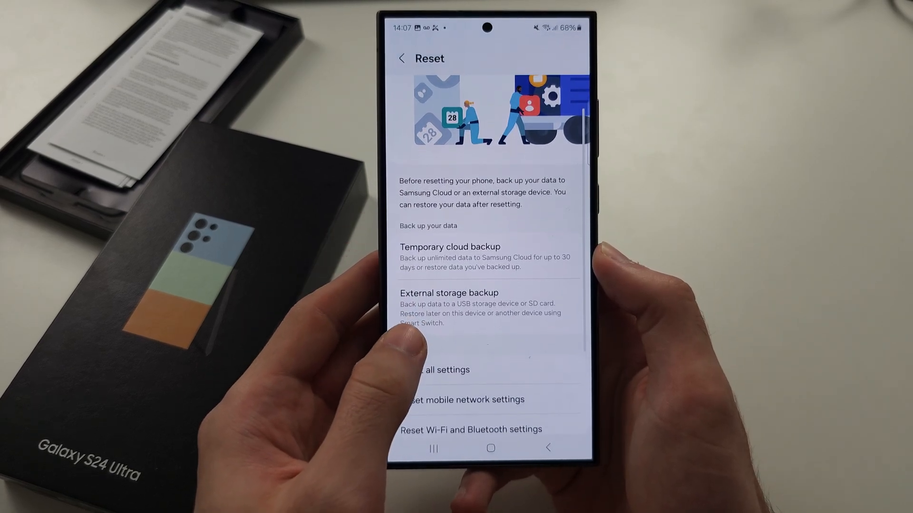
scroll(down, 3)
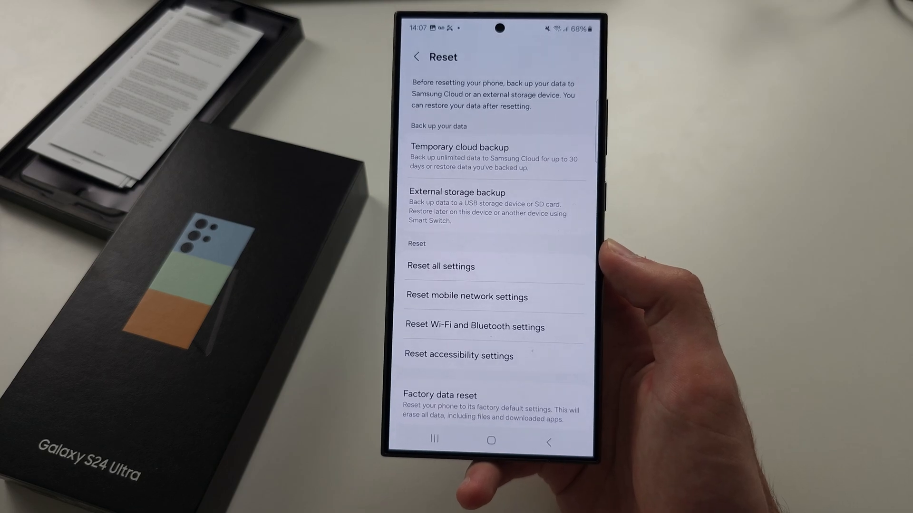
click(491, 441)
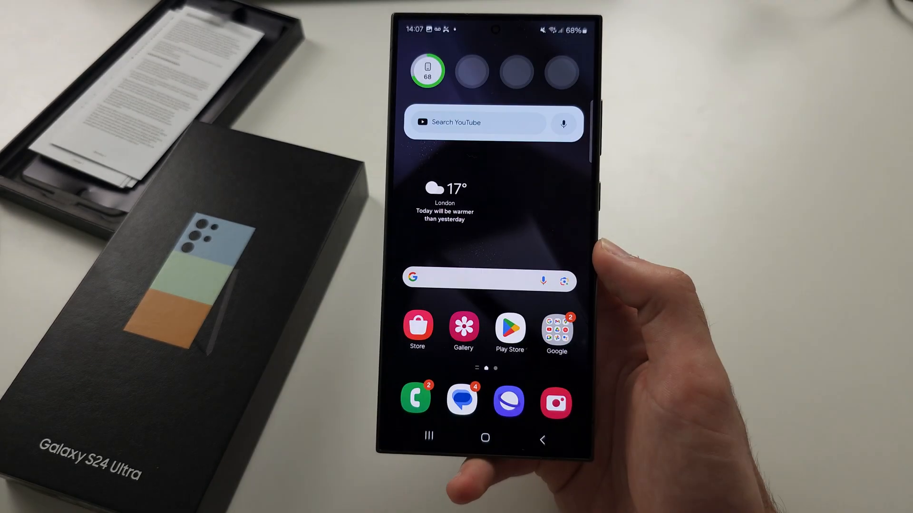